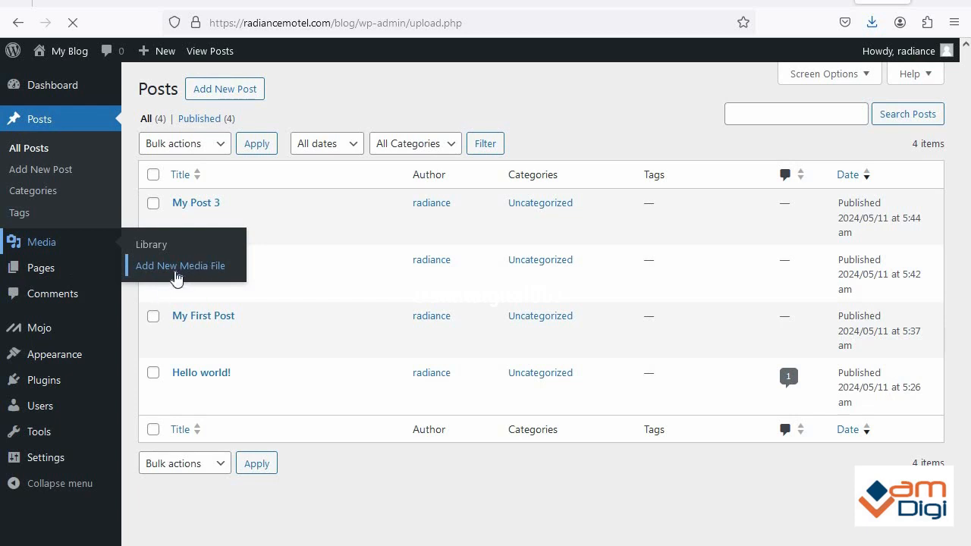
{"action": "mouse_move", "coordinate": [194, 199]}
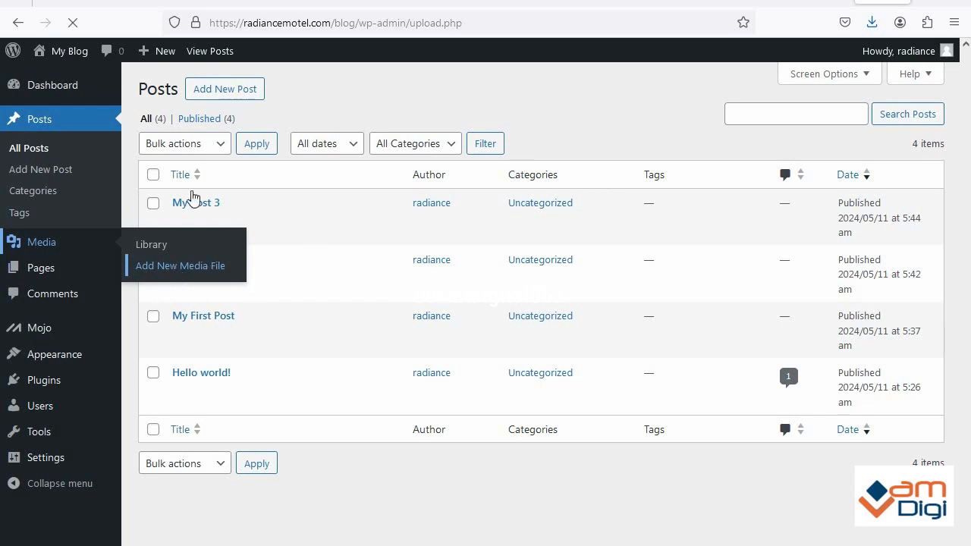
{"action": "mouse_move", "coordinate": [399, 335]}
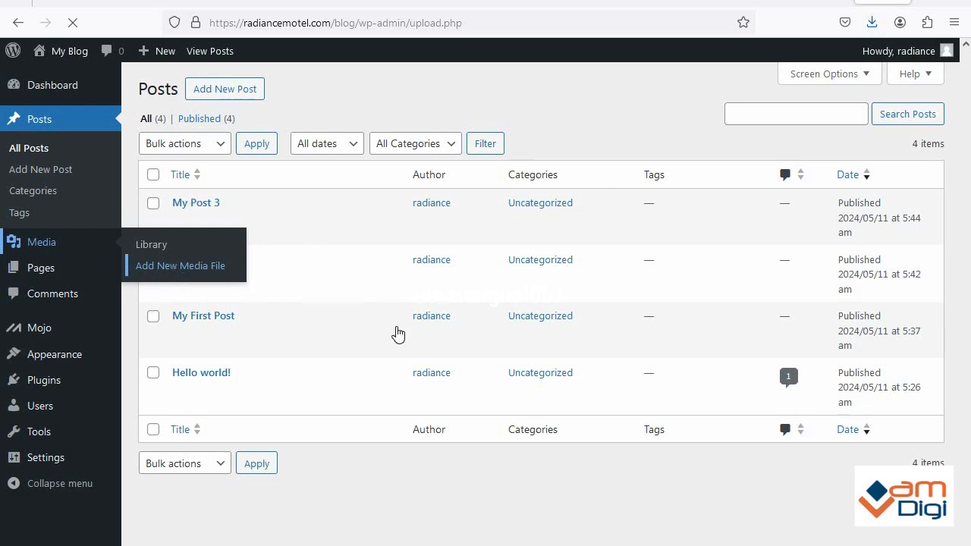
Step: Open Add New Media File from the Media menu
{"action": "left_click", "coordinate": [151, 243]}
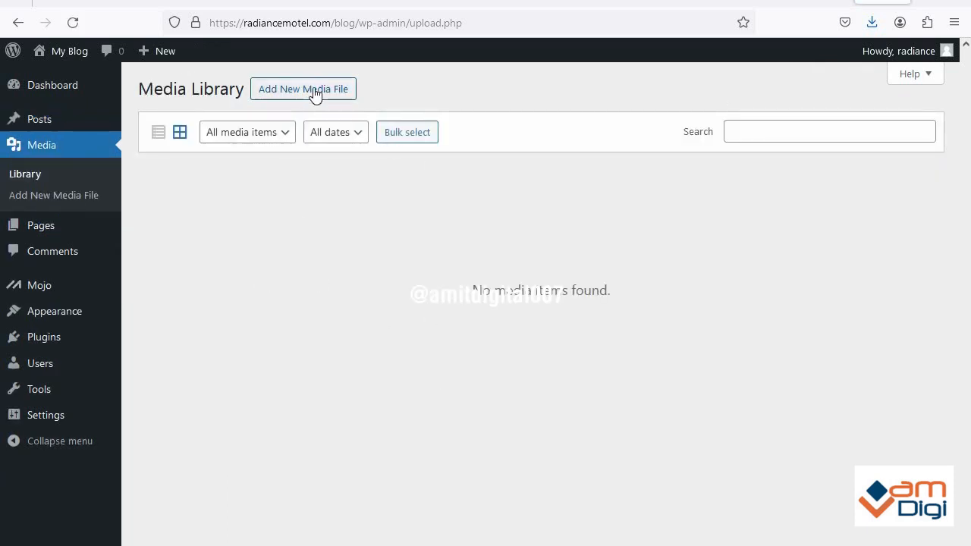
{"action": "left_click", "coordinate": [302, 88]}
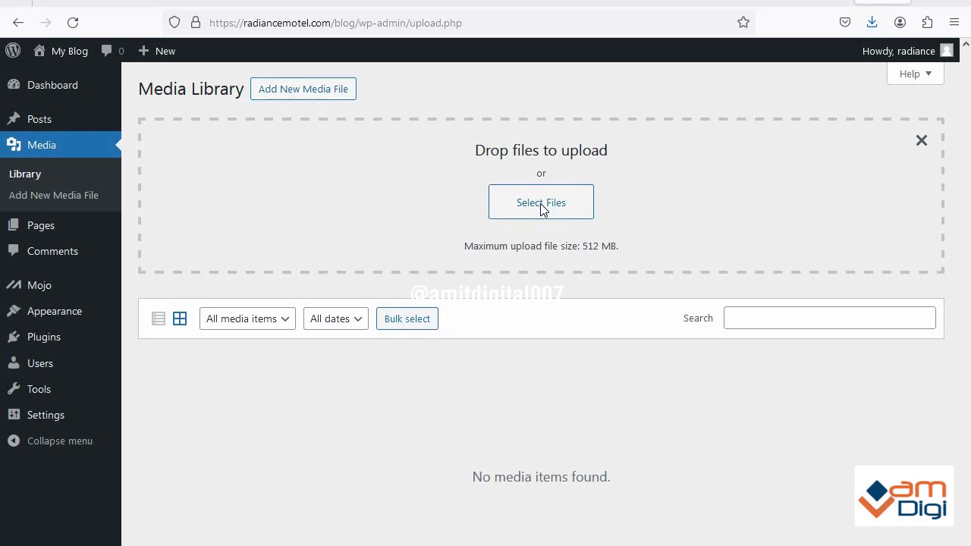
{"action": "left_click", "coordinate": [540, 202]}
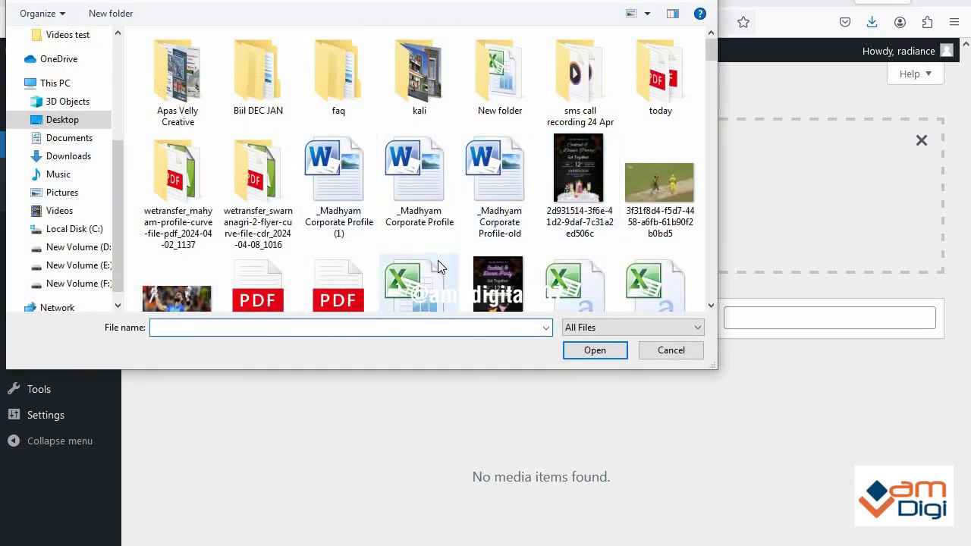
{"action": "left_click", "coordinate": [176, 225]}
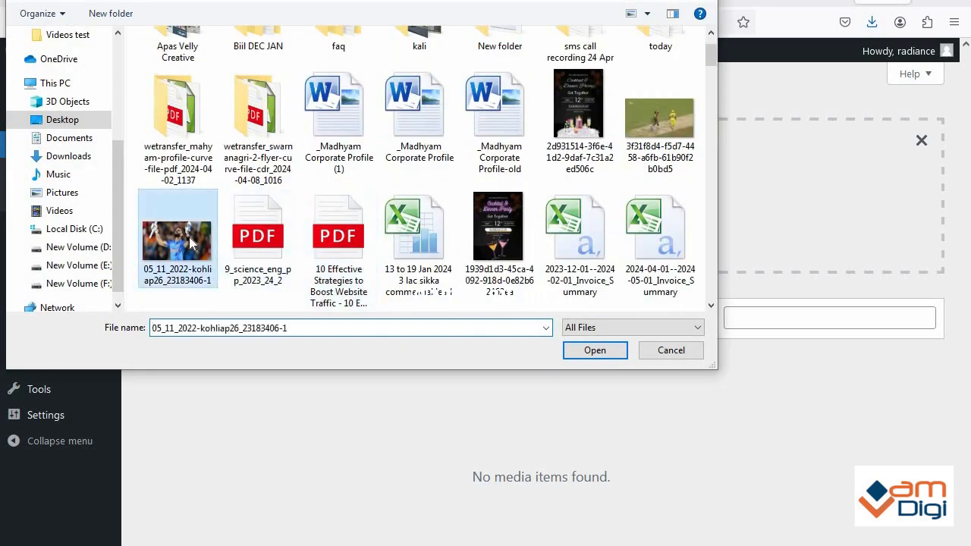
{"action": "left_click", "coordinate": [594, 349]}
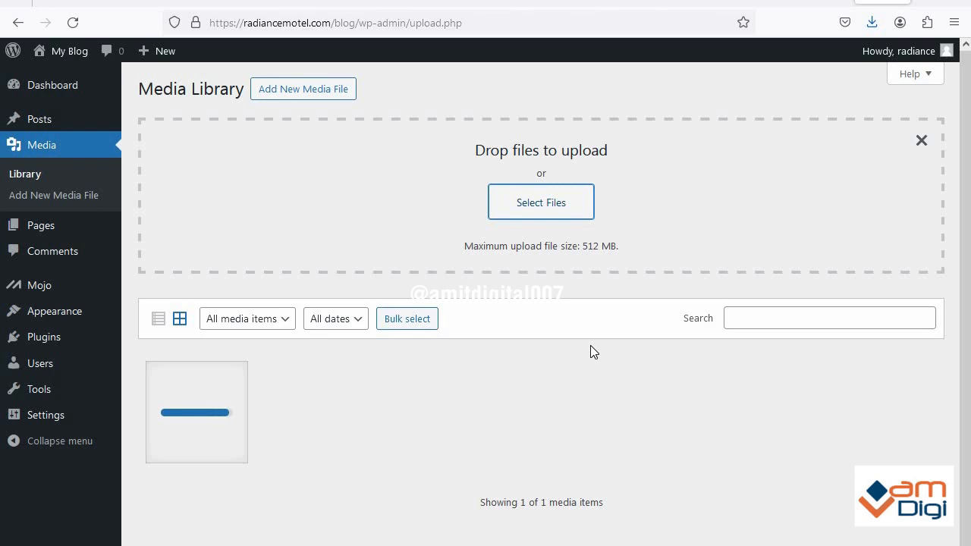
{"action": "mouse_move", "coordinate": [588, 403]}
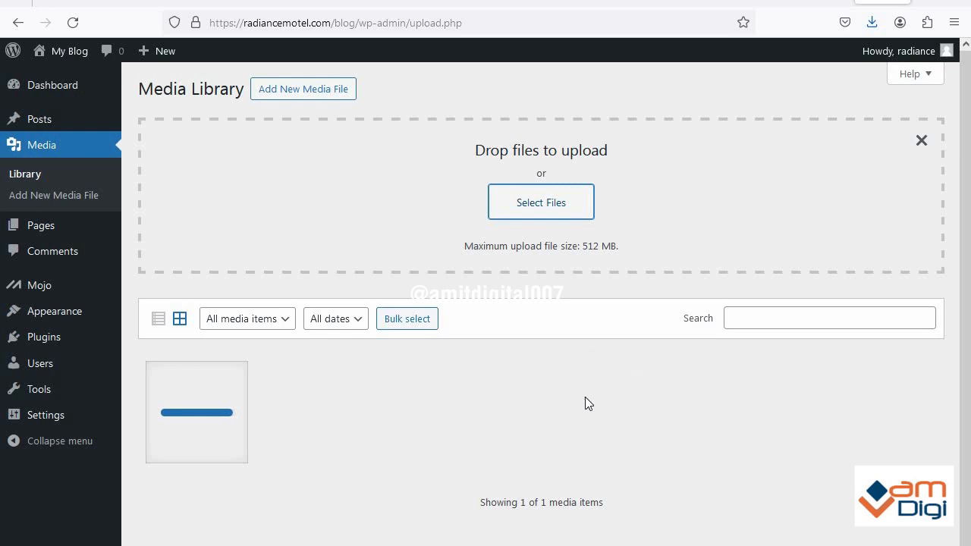
{"action": "mouse_move", "coordinate": [596, 403]}
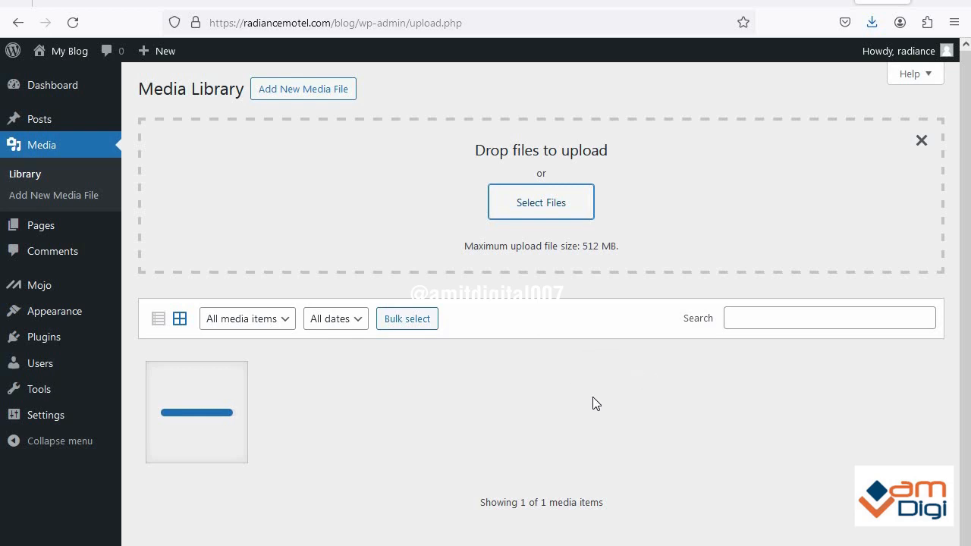
{"action": "mouse_move", "coordinate": [585, 403]}
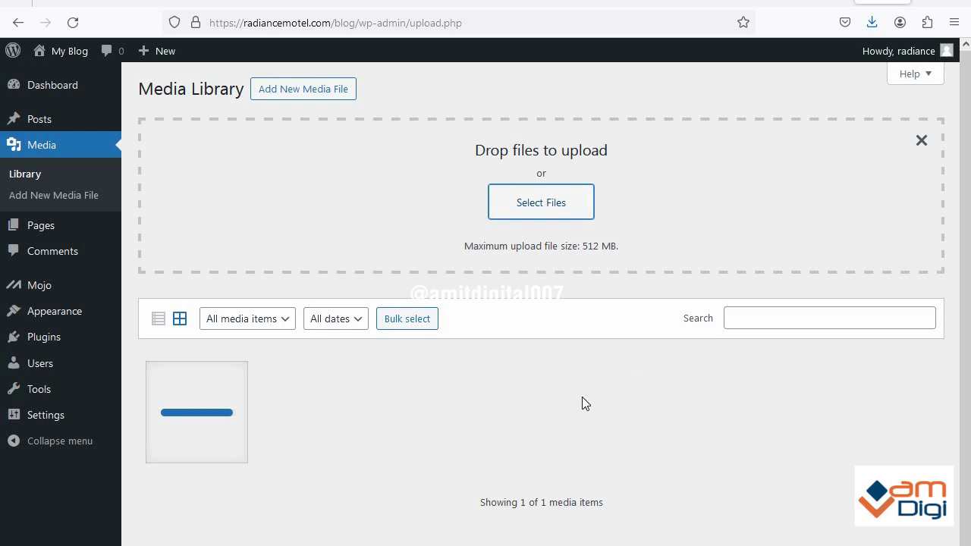
Step: Select a second file to upload, ending in 'could not be moved to wp-content/uploads/2024/05' errors
{"action": "left_click", "coordinate": [541, 202]}
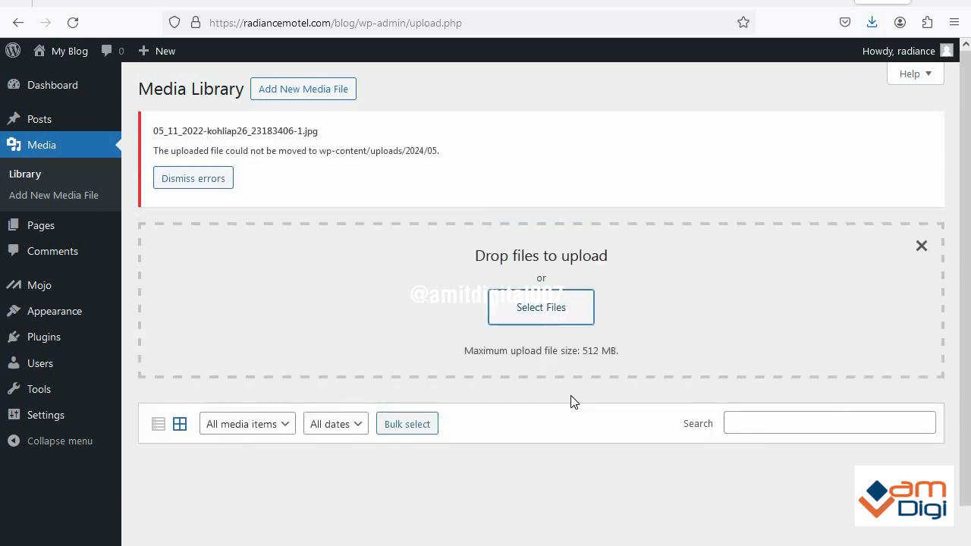
{"action": "mouse_move", "coordinate": [642, 217]}
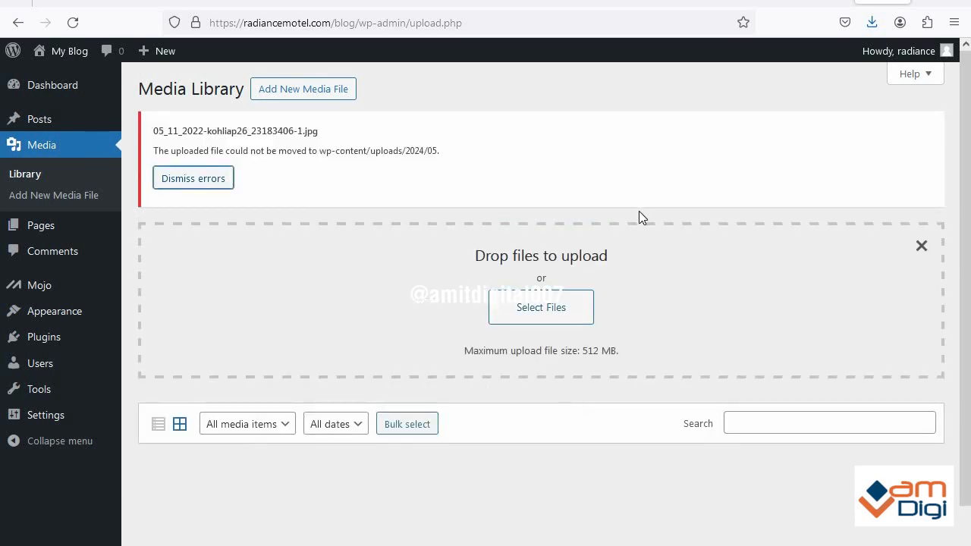
{"action": "mouse_move", "coordinate": [701, 305]}
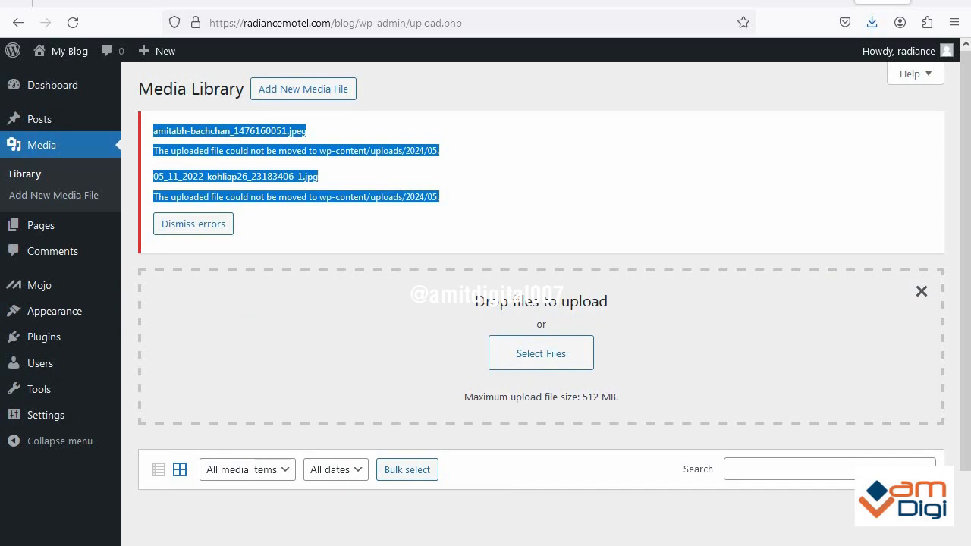
{"action": "mouse_move", "coordinate": [351, 331]}
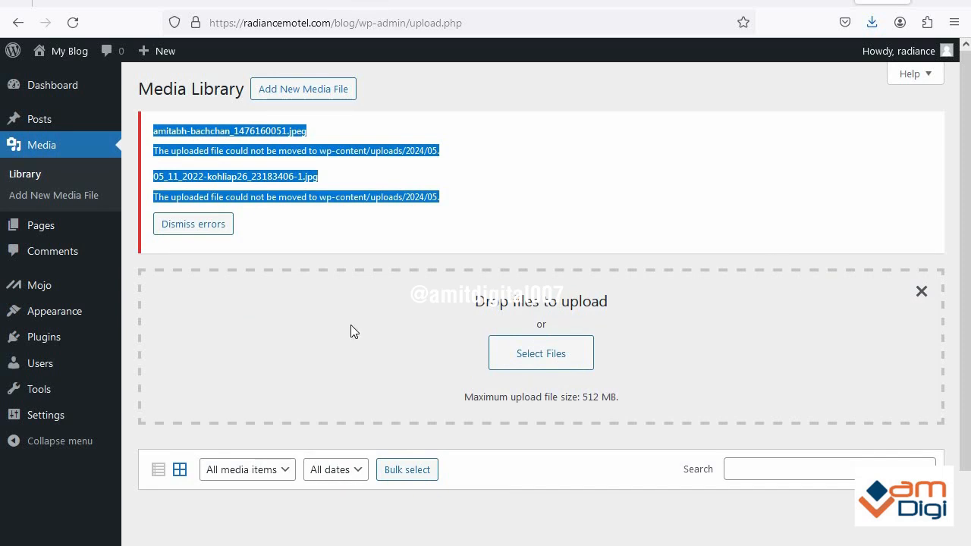
{"action": "mouse_move", "coordinate": [845, 7]}
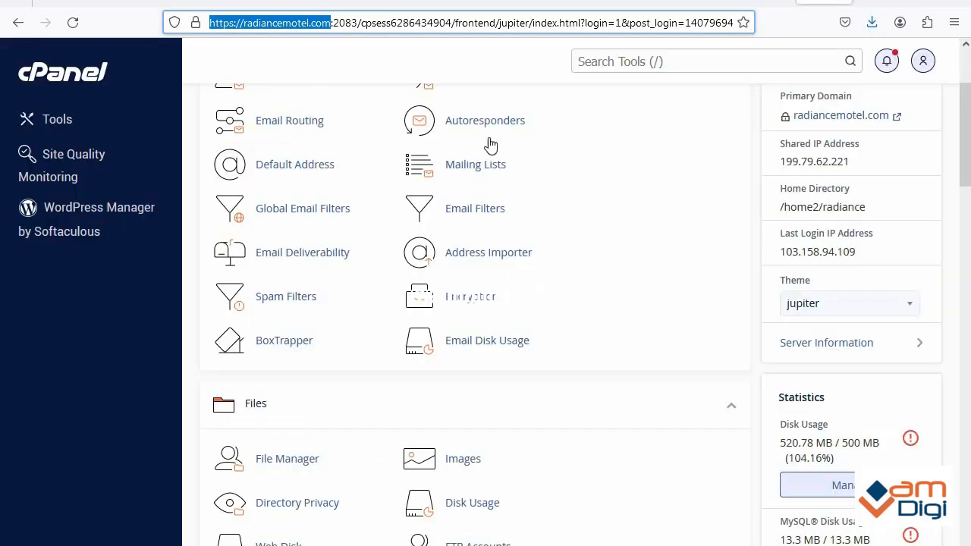
{"action": "mouse_move", "coordinate": [484, 303]}
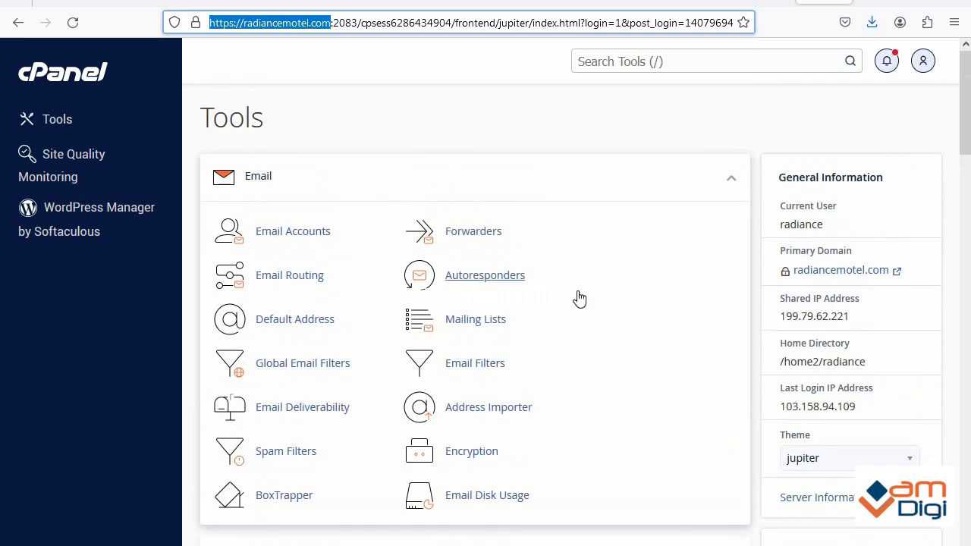
Step: Scroll the cPanel page to check disk usage statistics against the 1.95 GB quota
{"action": "scroll", "scroll_direction": "down", "scroll_amount": 3}
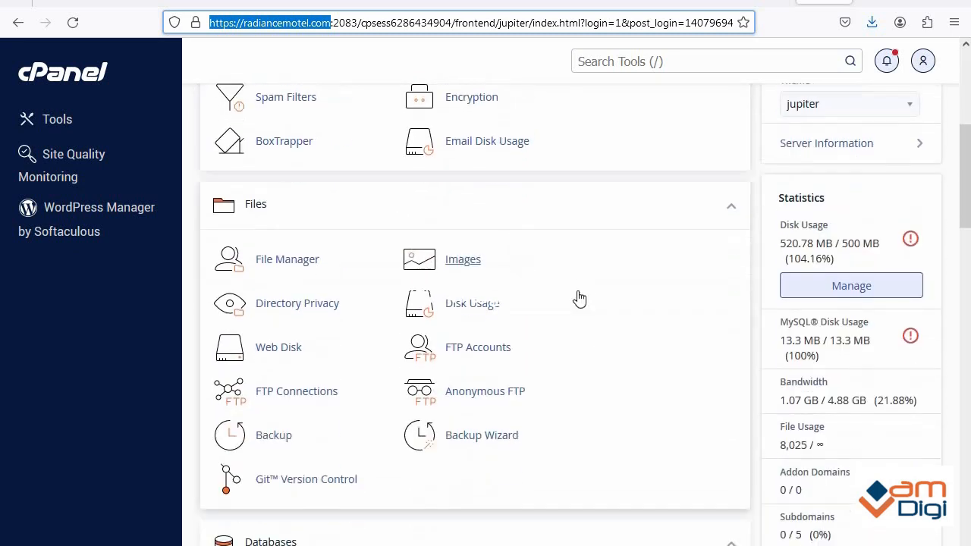
{"action": "scroll", "scroll_direction": "down", "scroll_amount": 3}
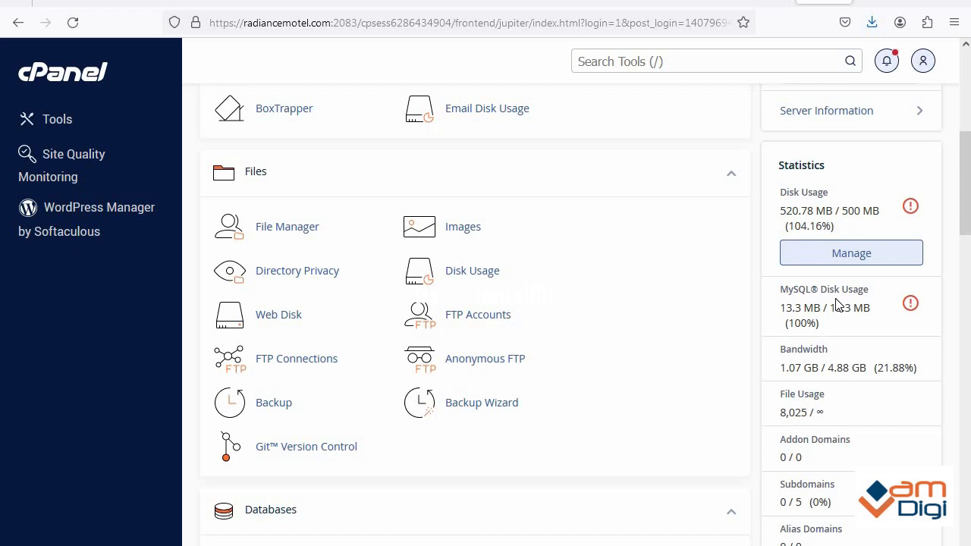
{"action": "mouse_move", "coordinate": [768, 381]}
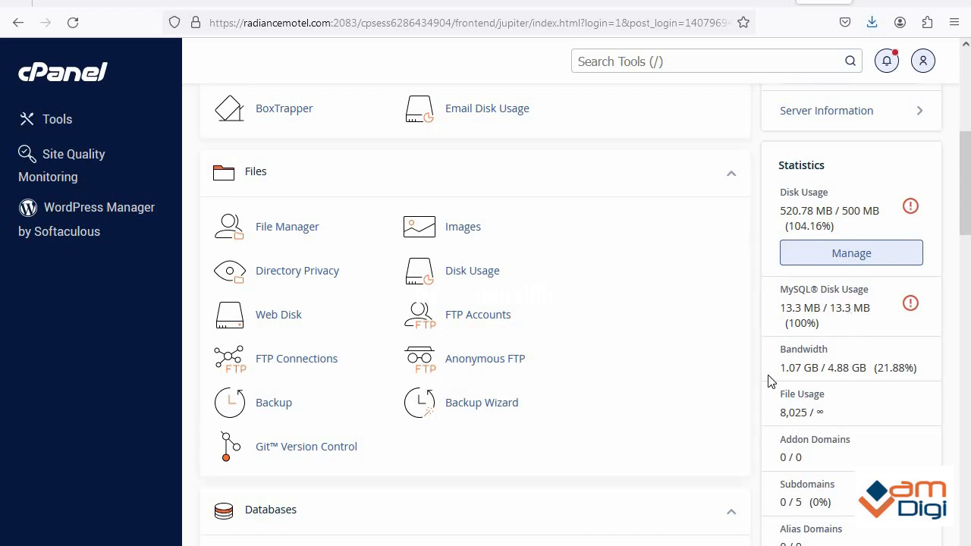
{"action": "mouse_move", "coordinate": [463, 226]}
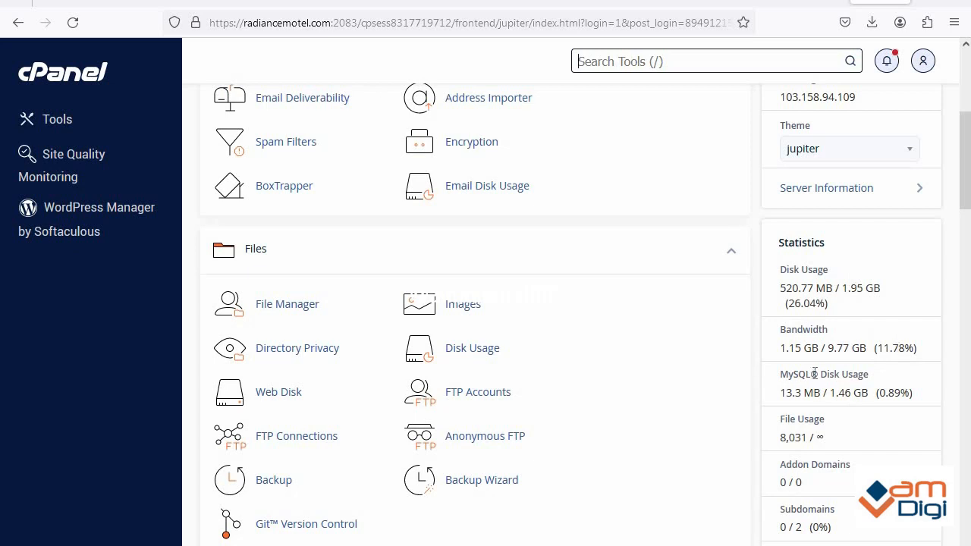
{"action": "mouse_move", "coordinate": [842, 340]}
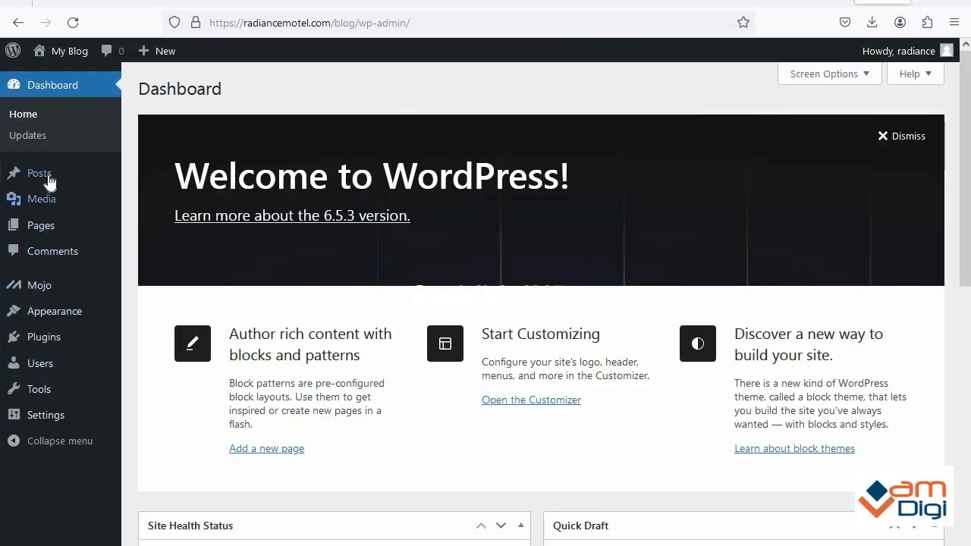
{"action": "mouse_move", "coordinate": [42, 198]}
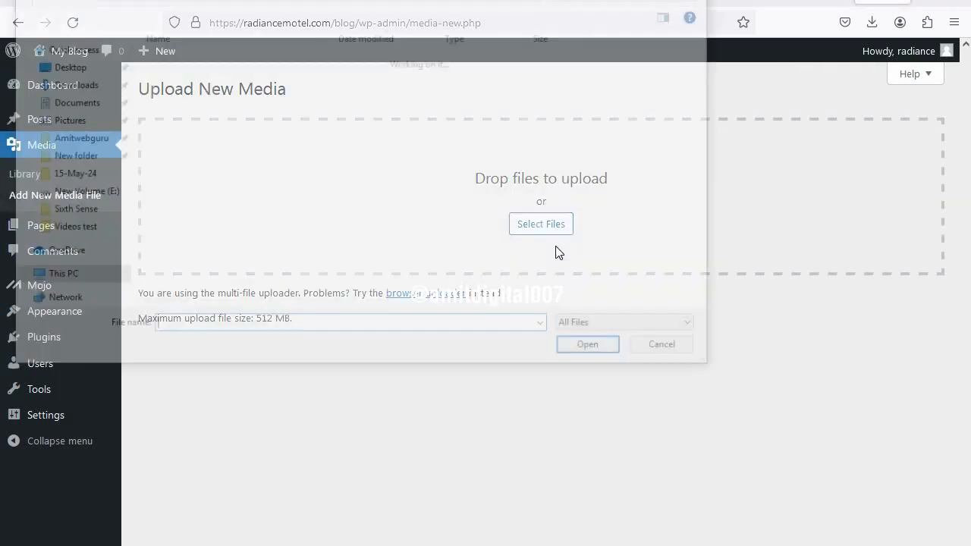
Step: Upload today's JPG photo from the computer to the media library
{"action": "left_click", "coordinate": [540, 224]}
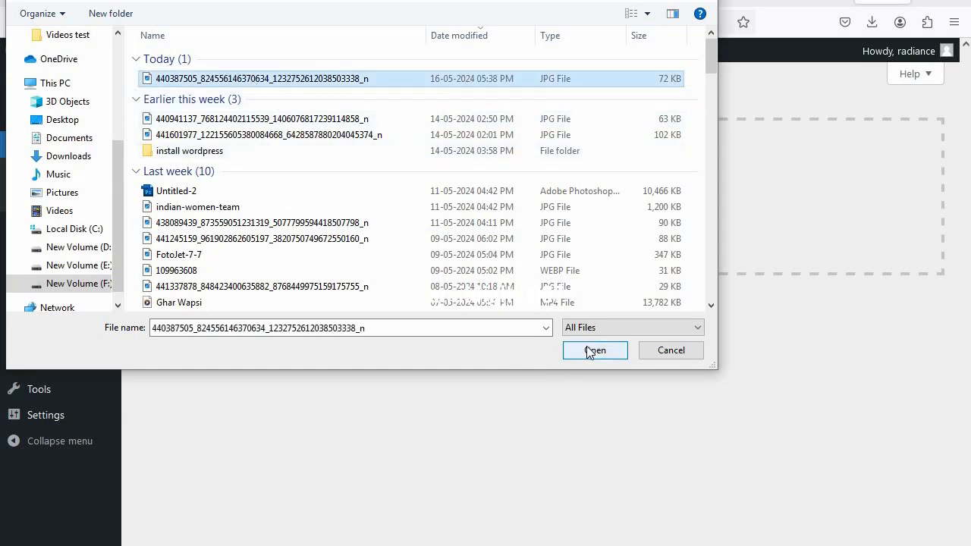
{"action": "left_click", "coordinate": [595, 349]}
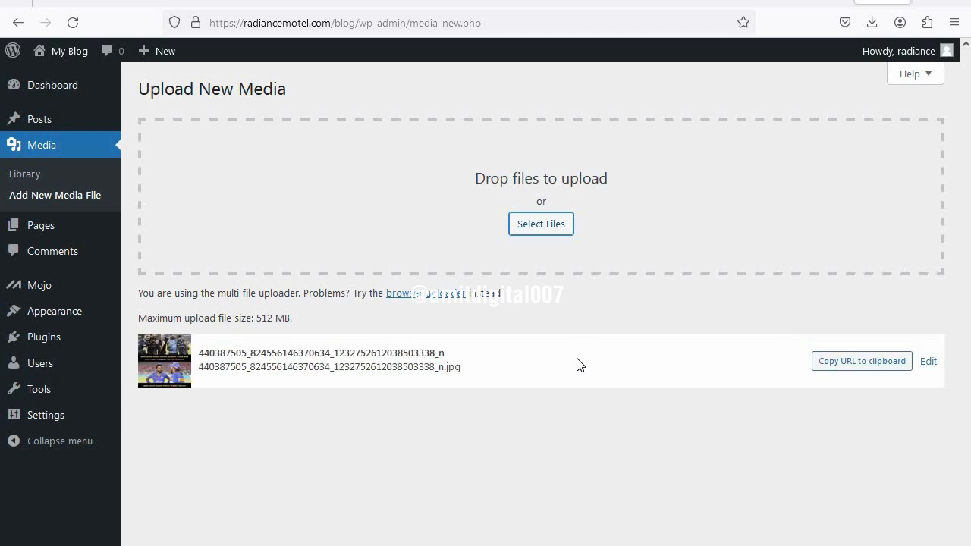
{"action": "mouse_move", "coordinate": [602, 423]}
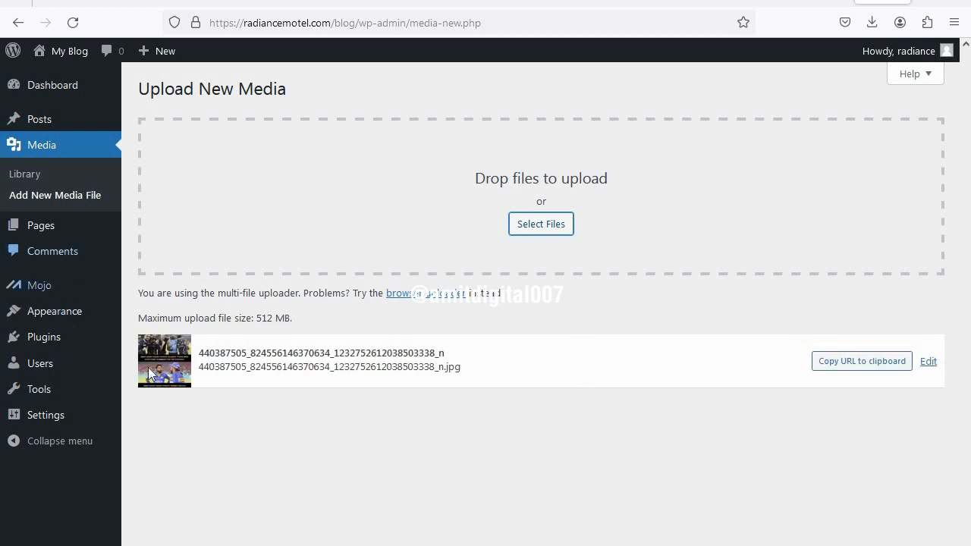
{"action": "mouse_move", "coordinate": [686, 356]}
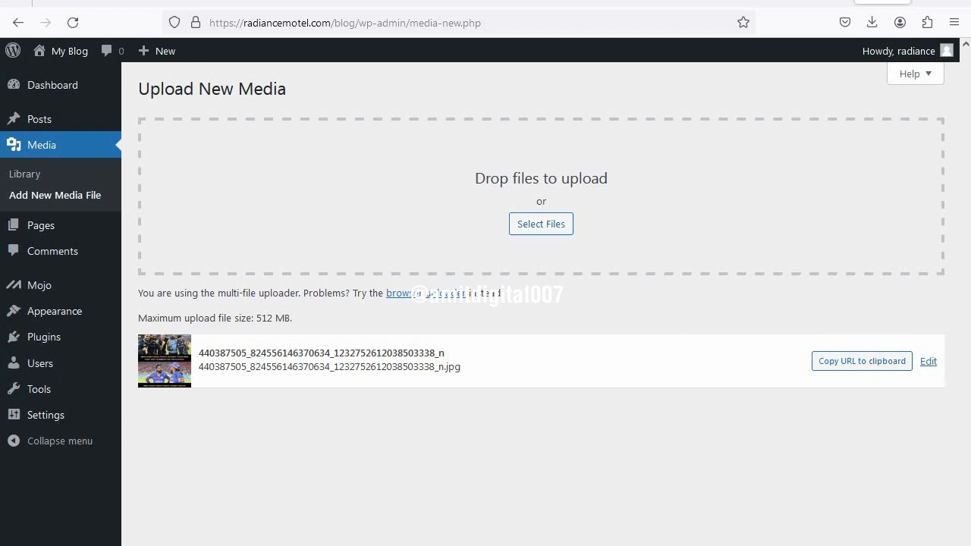
Step: Upload the 109963608 WebP image as a second media file
{"action": "left_click", "coordinate": [540, 224]}
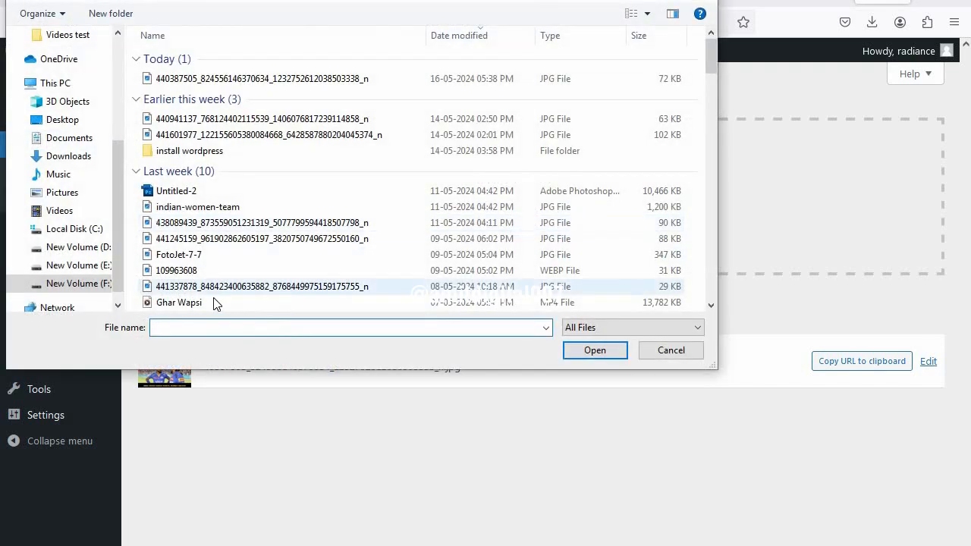
{"action": "left_click", "coordinate": [176, 270]}
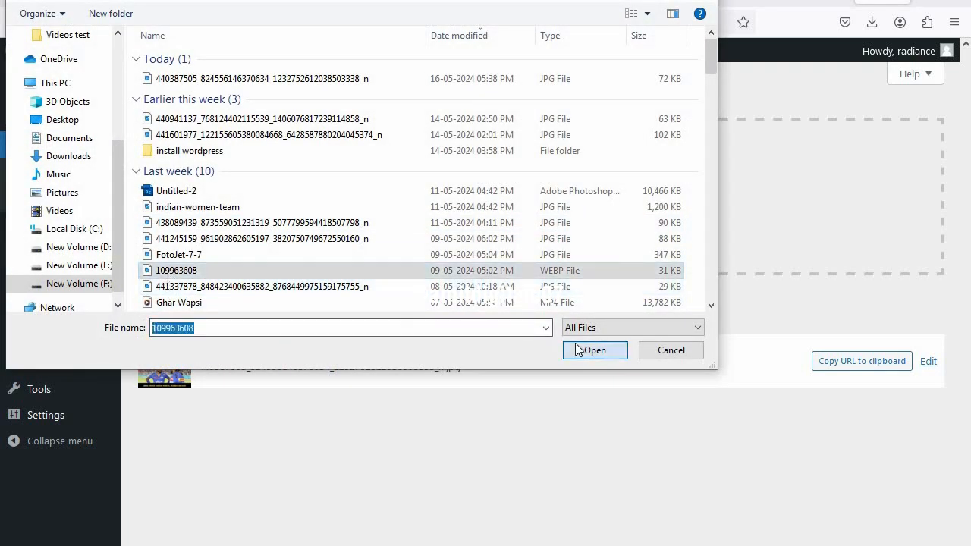
{"action": "left_click", "coordinate": [595, 350]}
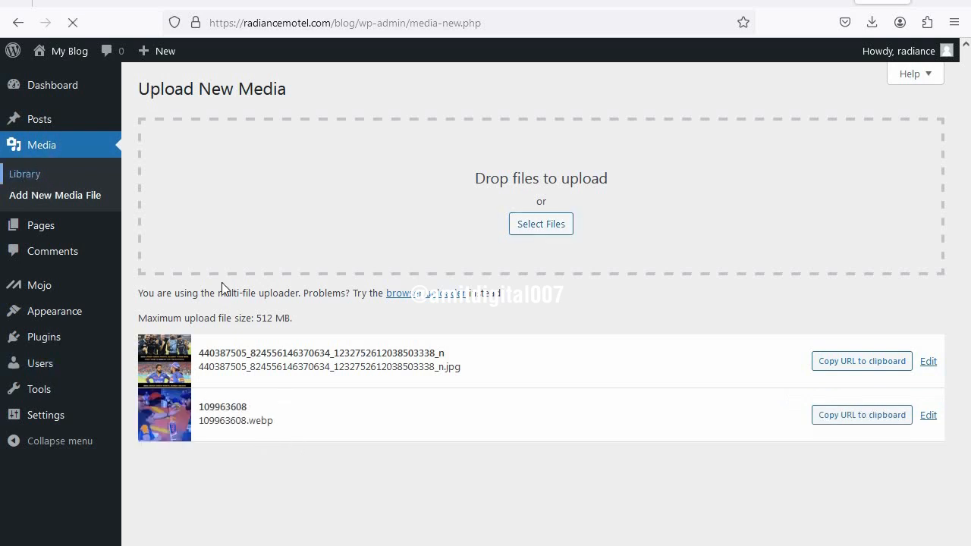
Step: Open Media > Library to see both images listed as 2 of 2 items
{"action": "left_click", "coordinate": [24, 173]}
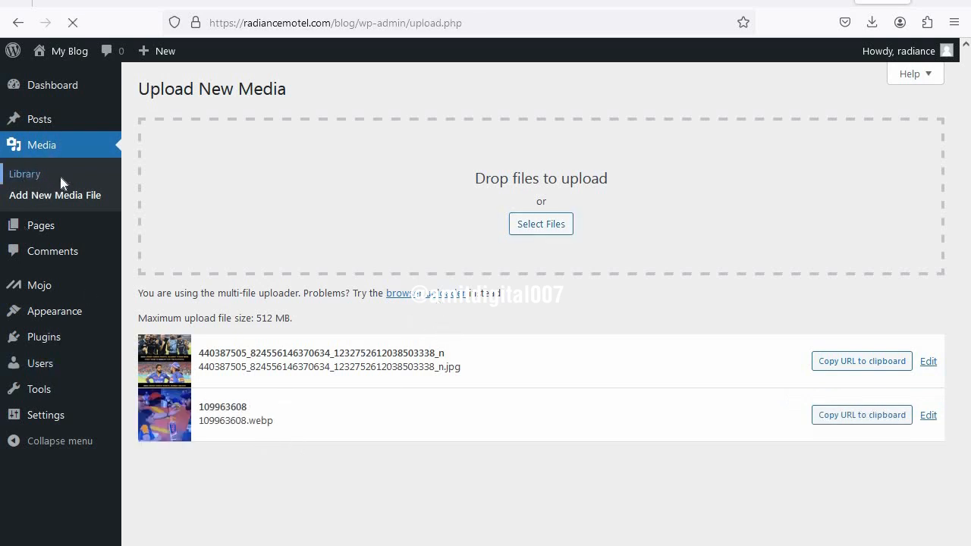
{"action": "left_click", "coordinate": [24, 173]}
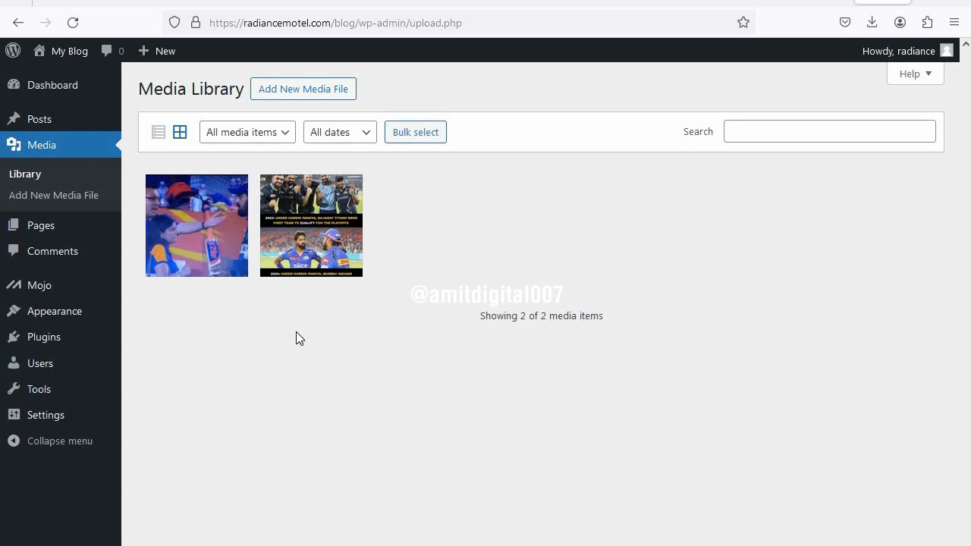
{"action": "mouse_move", "coordinate": [767, 300]}
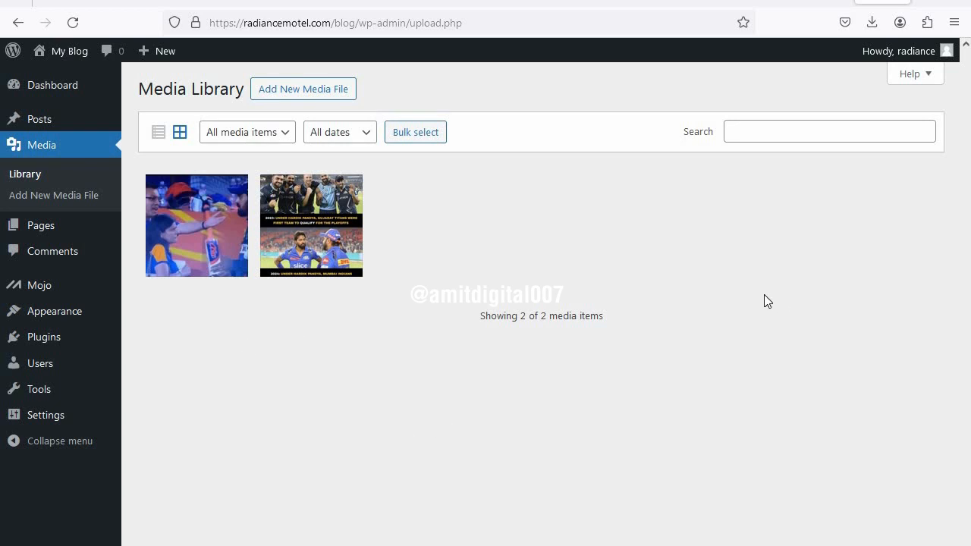
{"action": "mouse_move", "coordinate": [761, 293]}
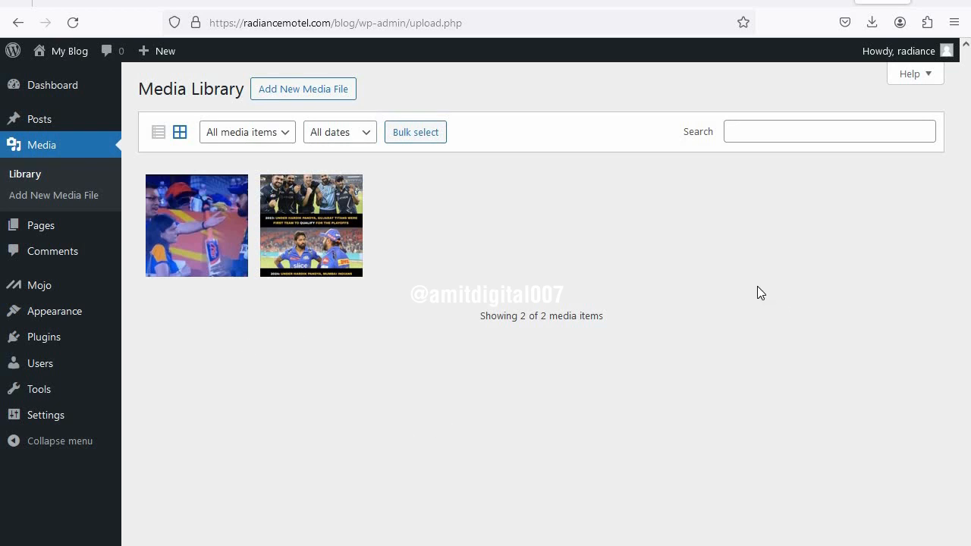